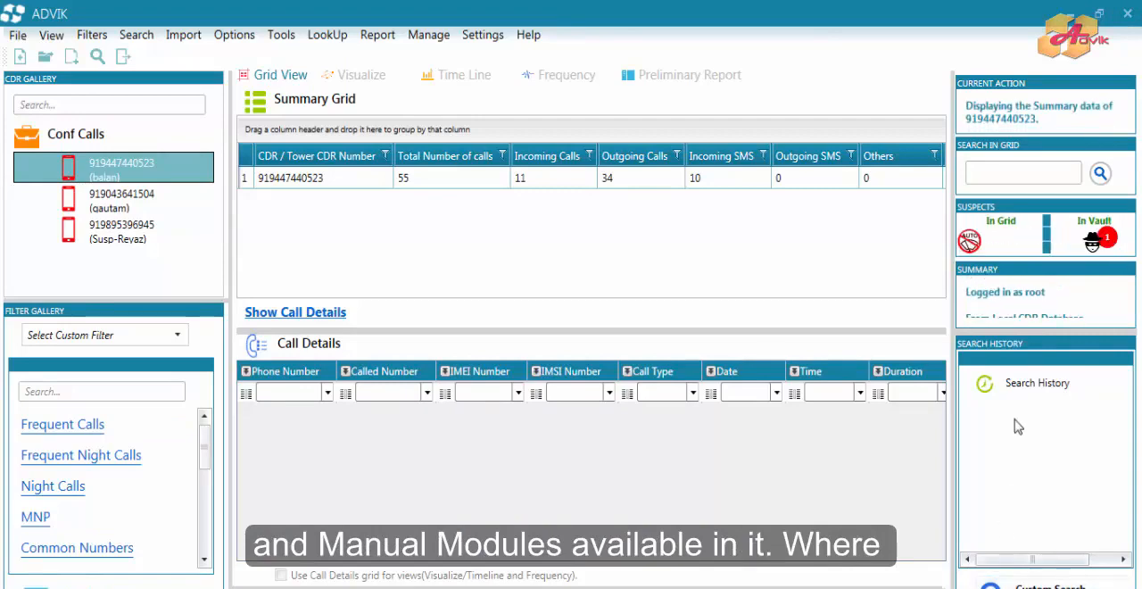
Load all three Conf Calls CDRs into the summary grid with the suspect's number highlighted in green
left_click(75, 134)
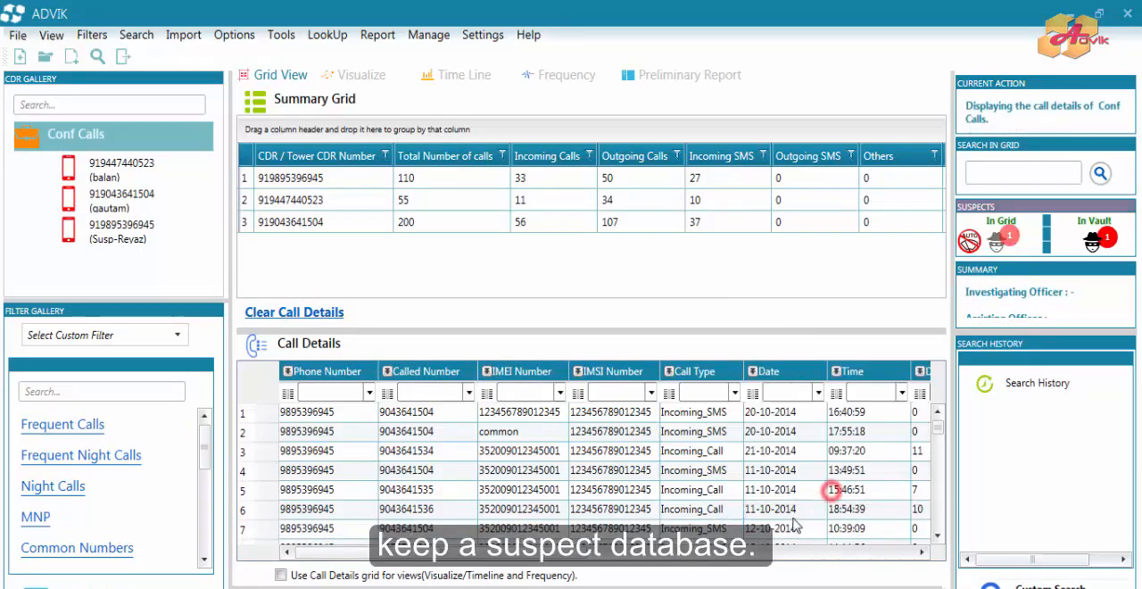
left_click(1005, 239)
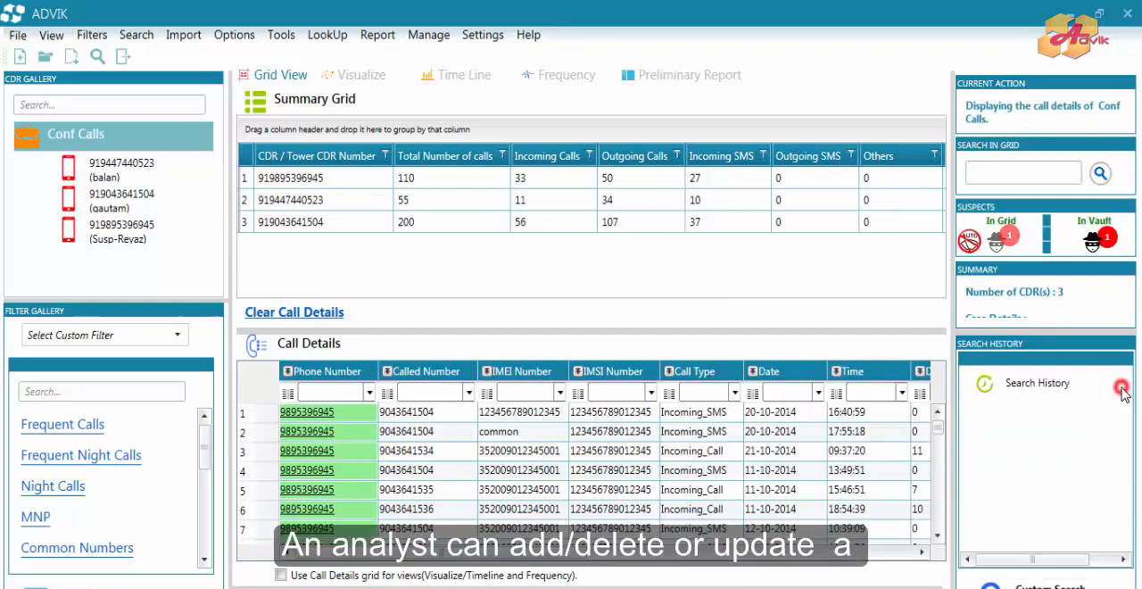
left_click(1124, 385)
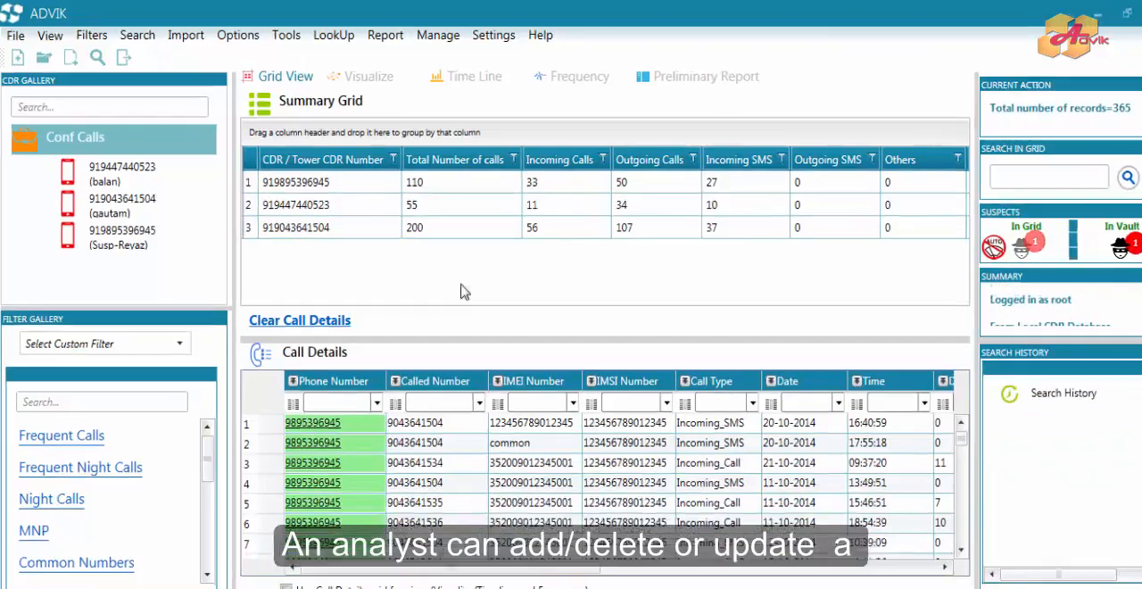
left_click(286, 35)
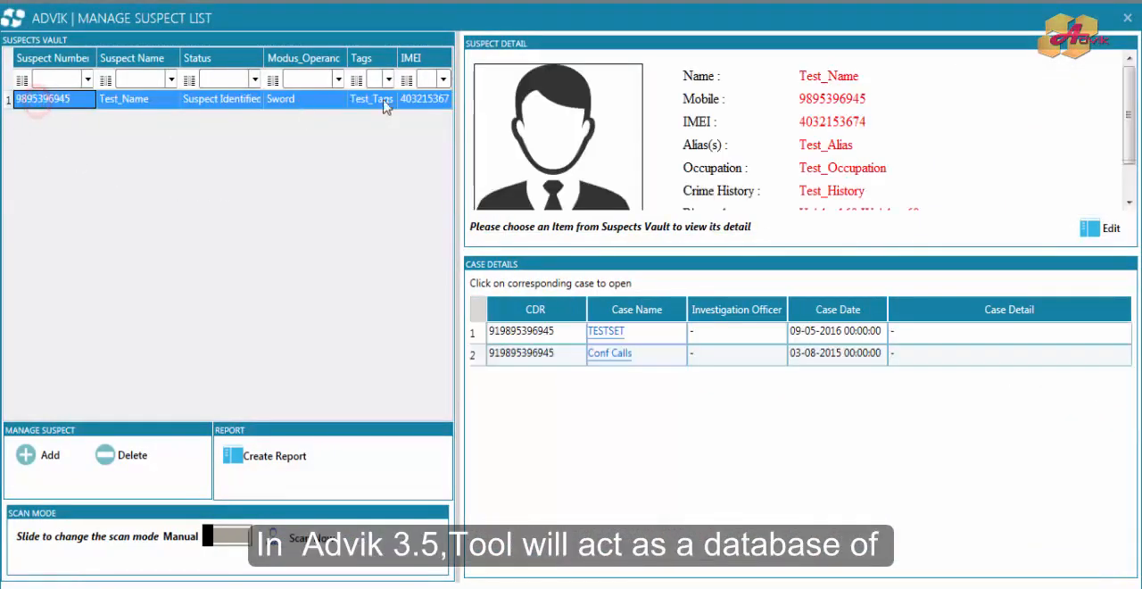
mouse_move(230, 311)
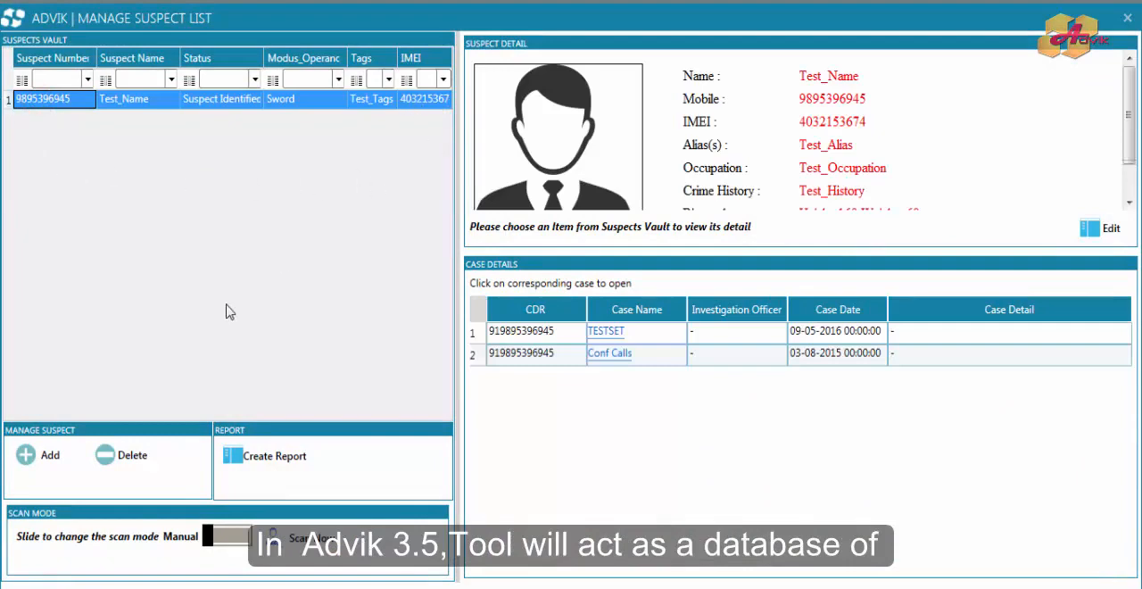
mouse_move(200, 364)
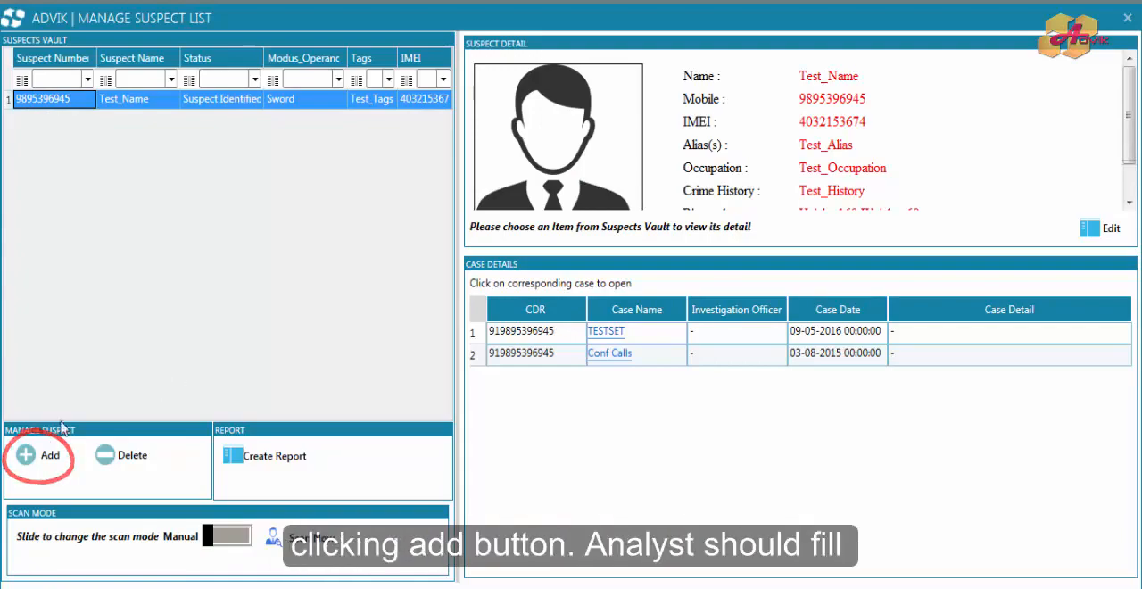
left_click(39, 455)
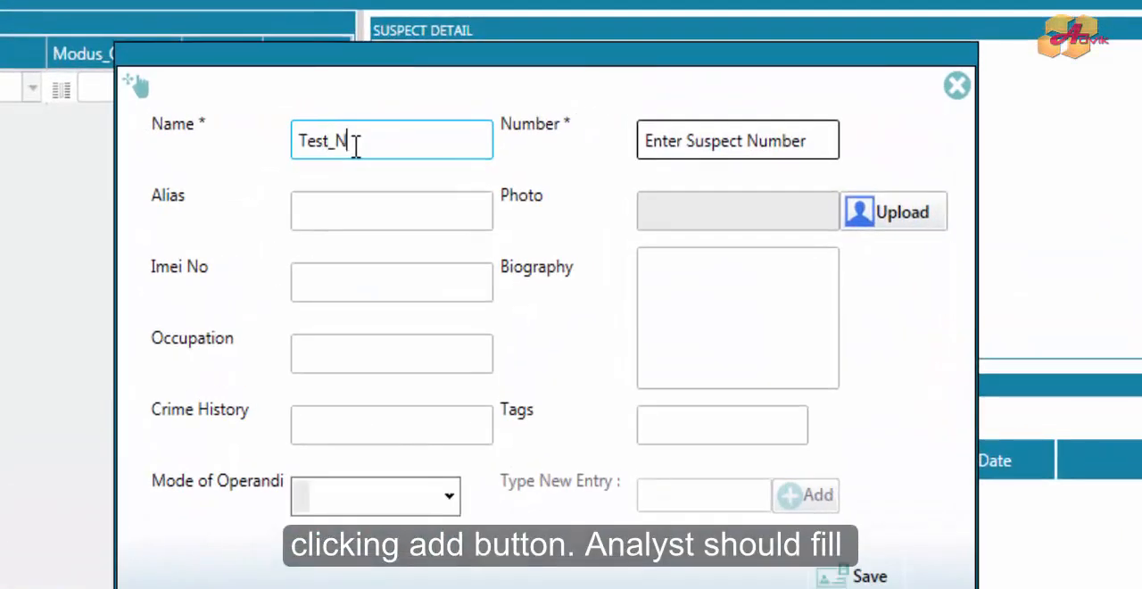
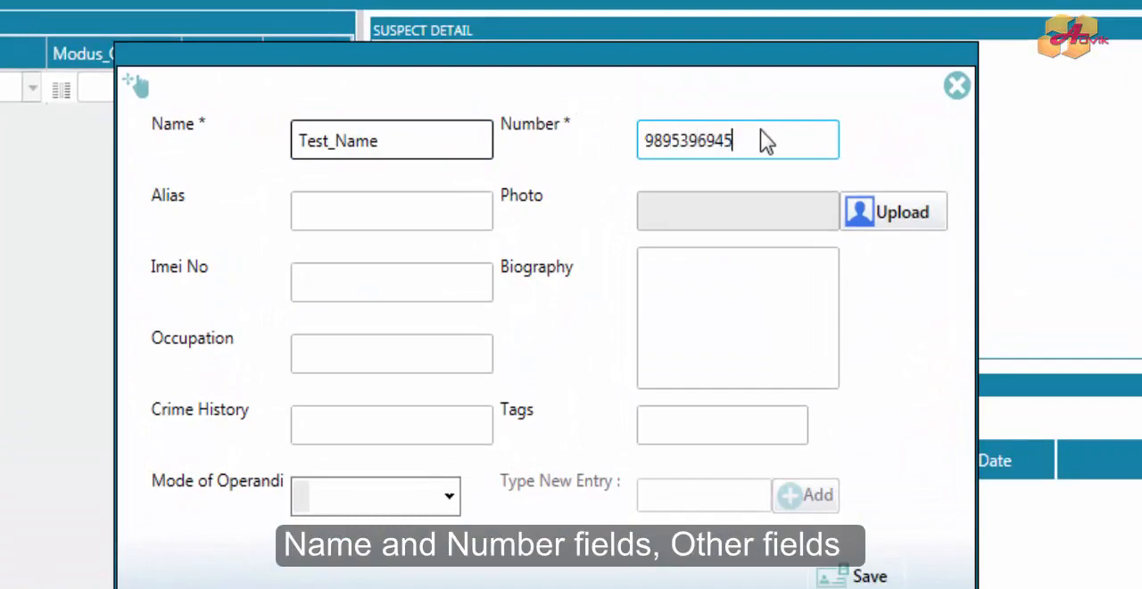
type("Test_Alias")
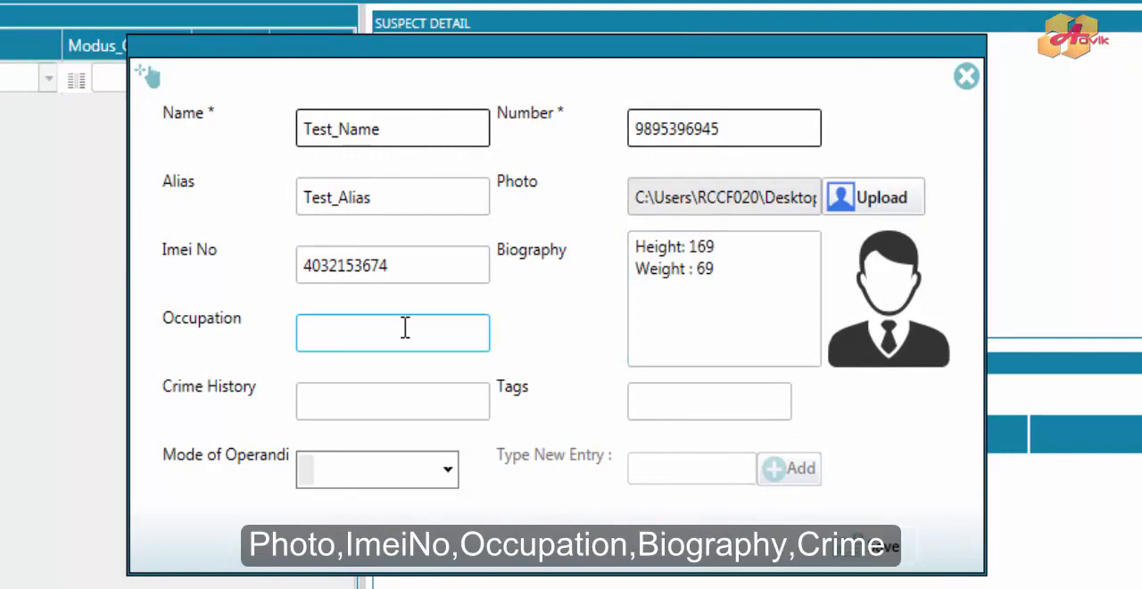
type("Test_Occupation")
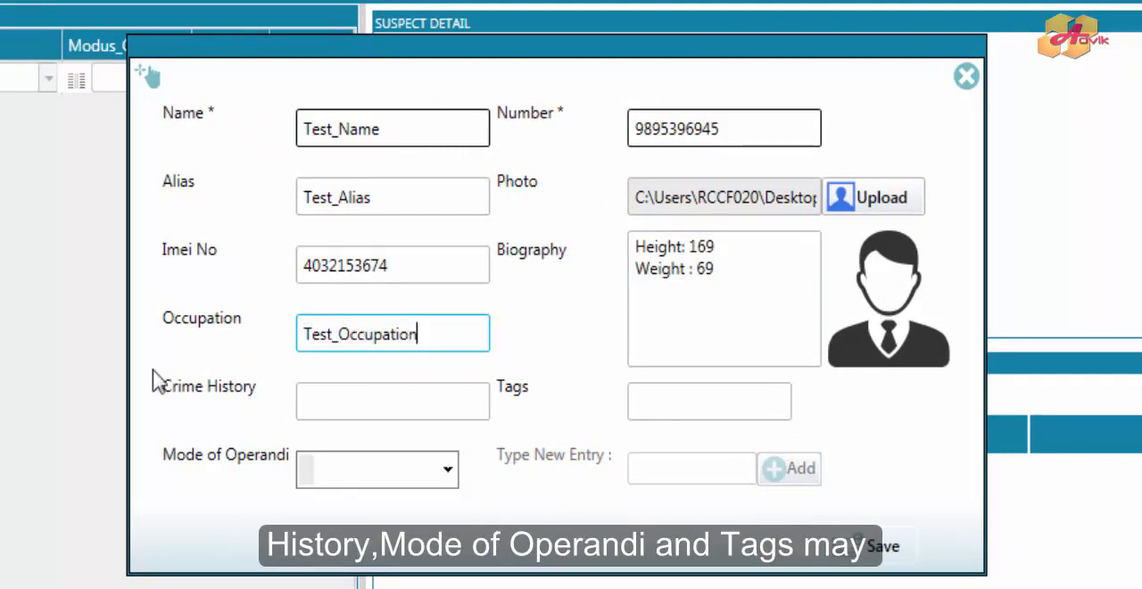
type("Test_History")
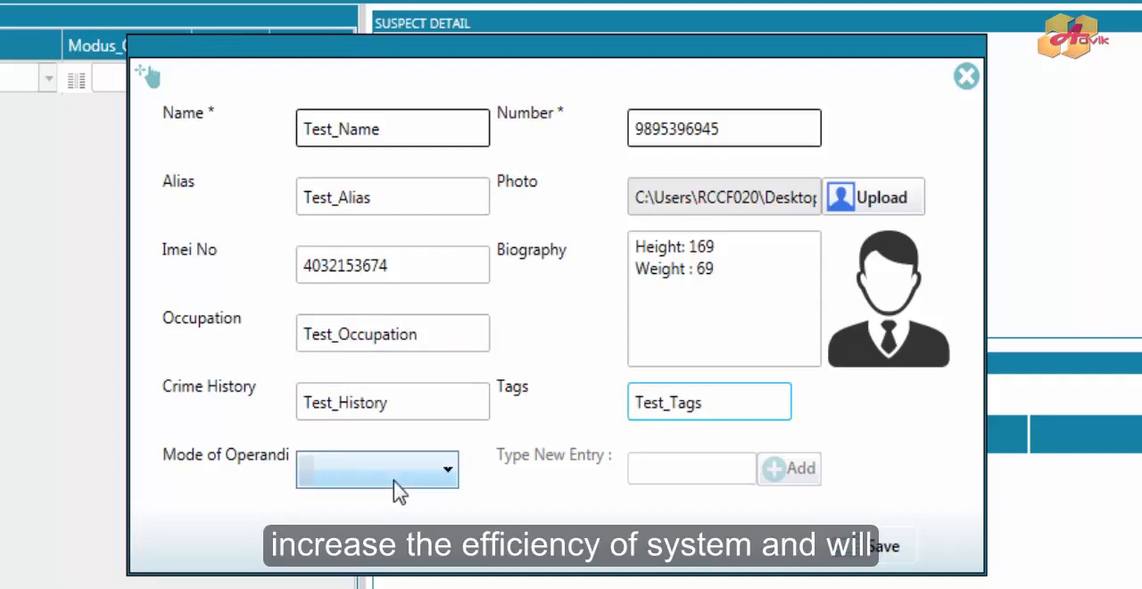
Enter Sword as the suspect's modus operandi
left_click(692, 467)
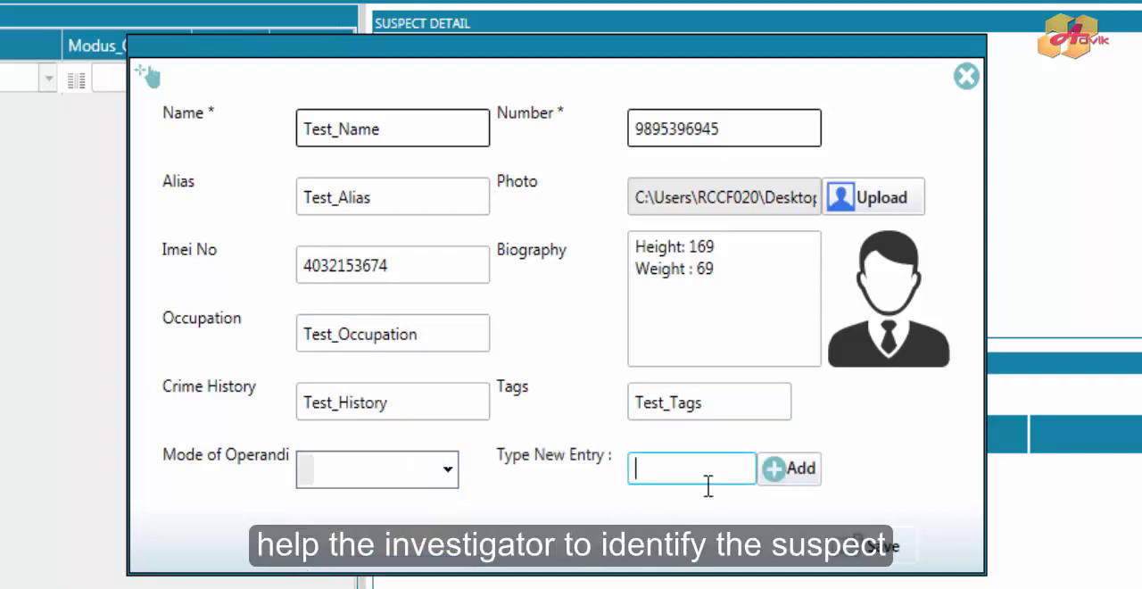
type("Swor")
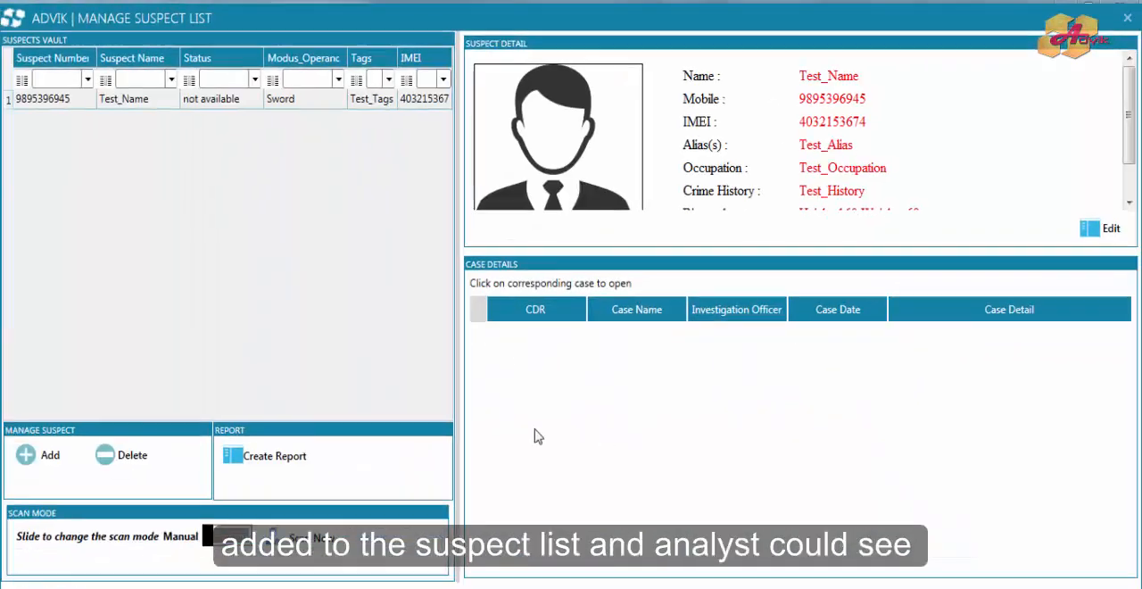
mouse_move(223, 156)
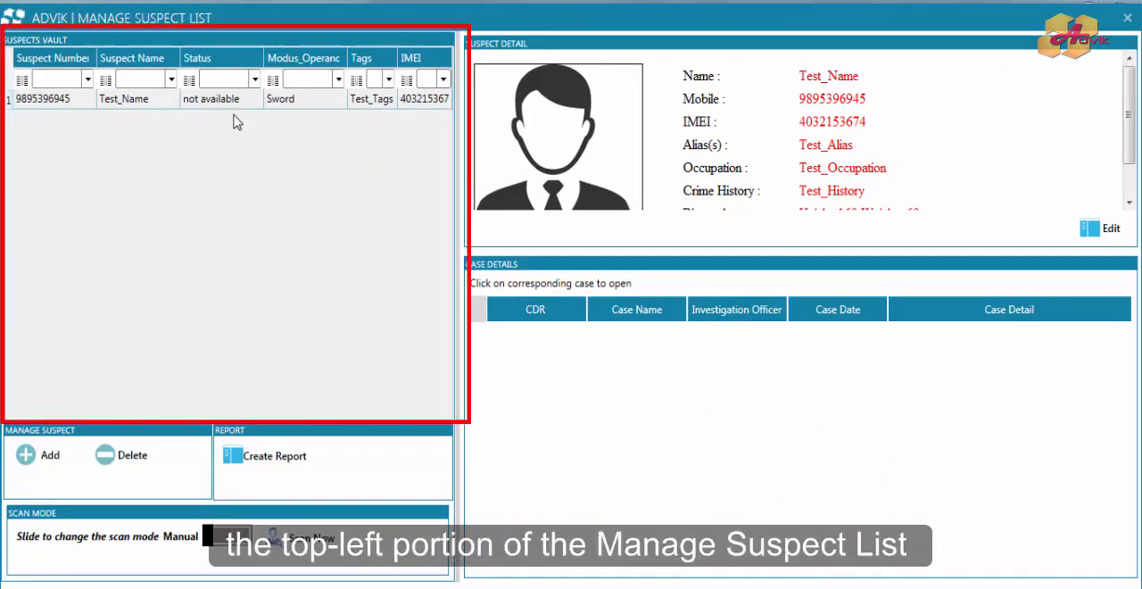
Add second suspect Test_New and filter the vault grid by the Modus_Operandi column
left_click(221, 99)
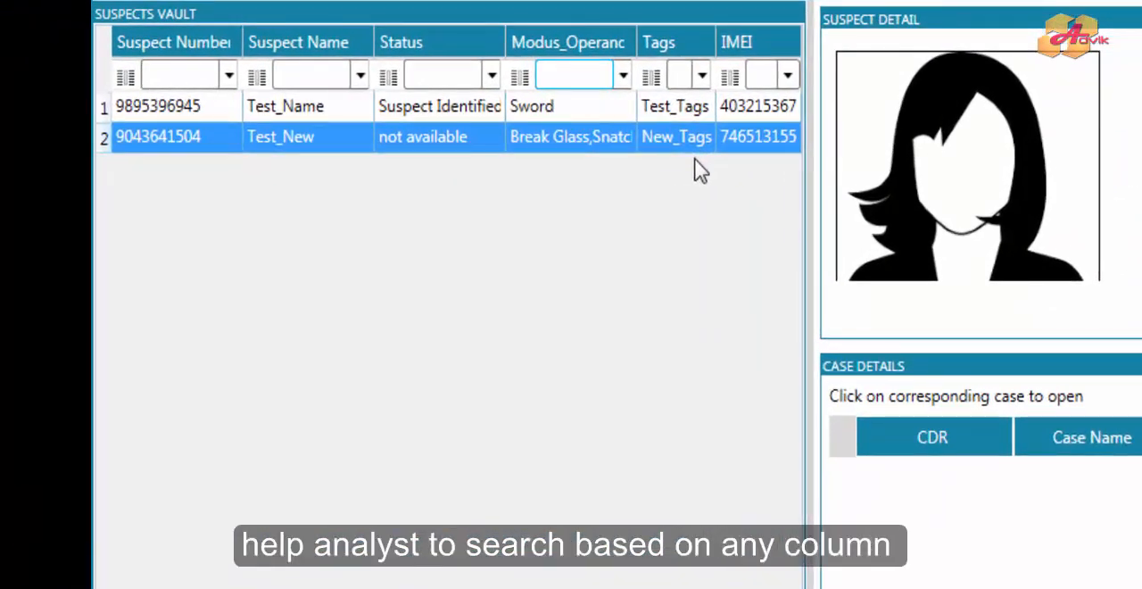
type("br")
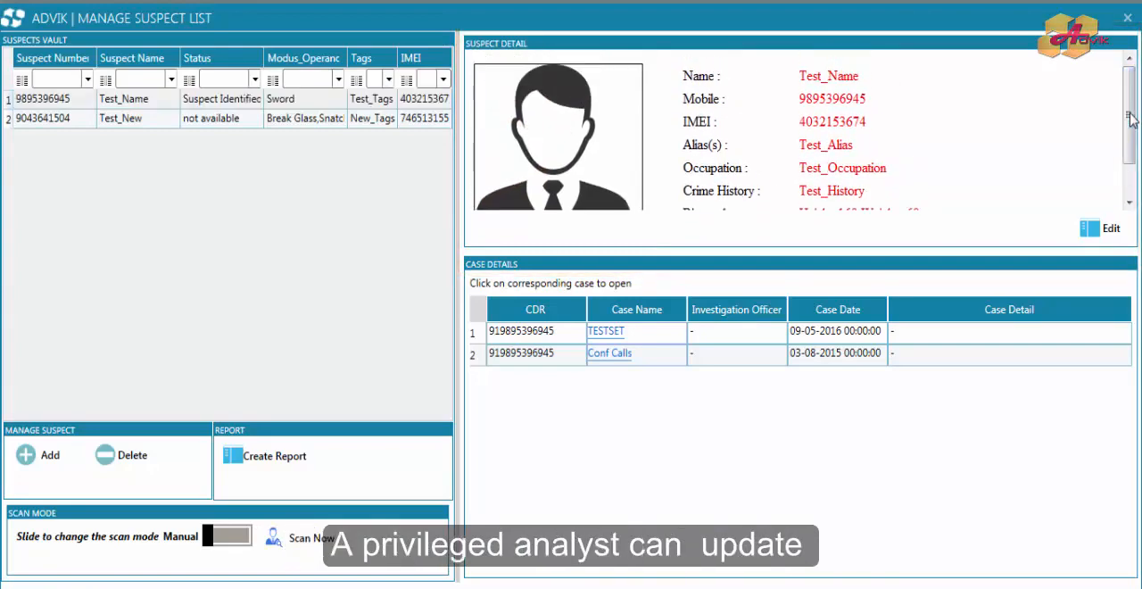
Edit Test_Name to add Knife alongside Sword in its modus operandi
scroll("down", 3)
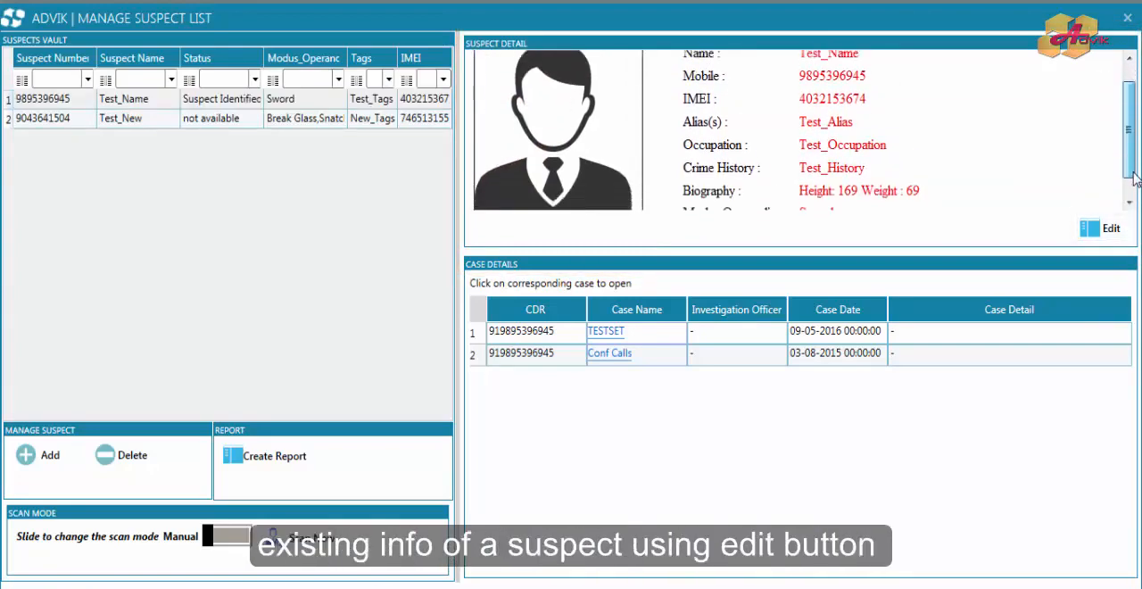
scroll("down", 3)
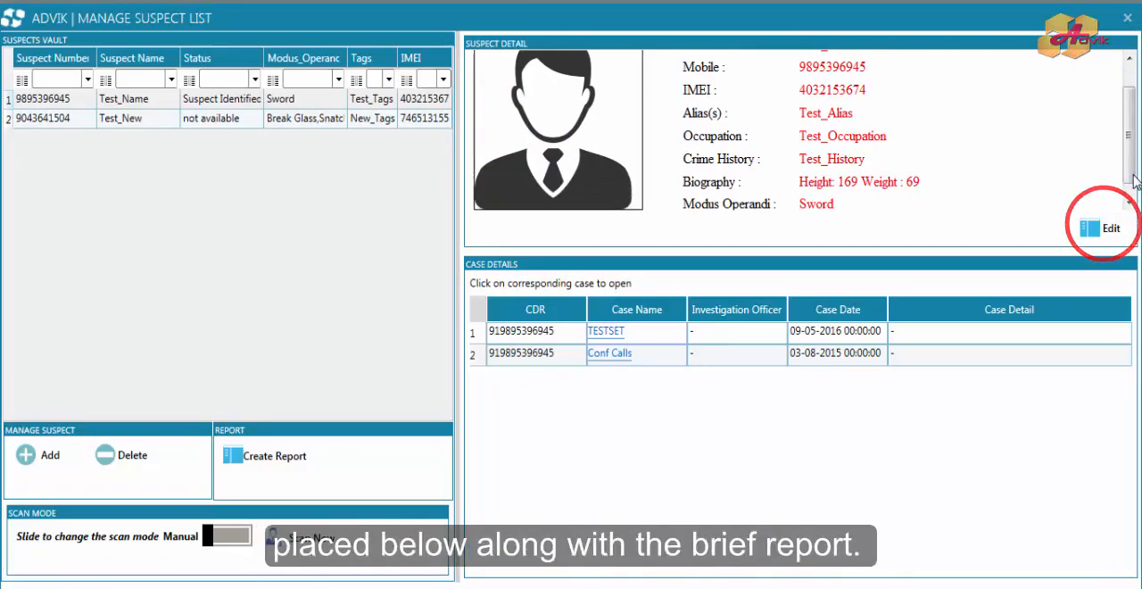
left_click(1110, 228)
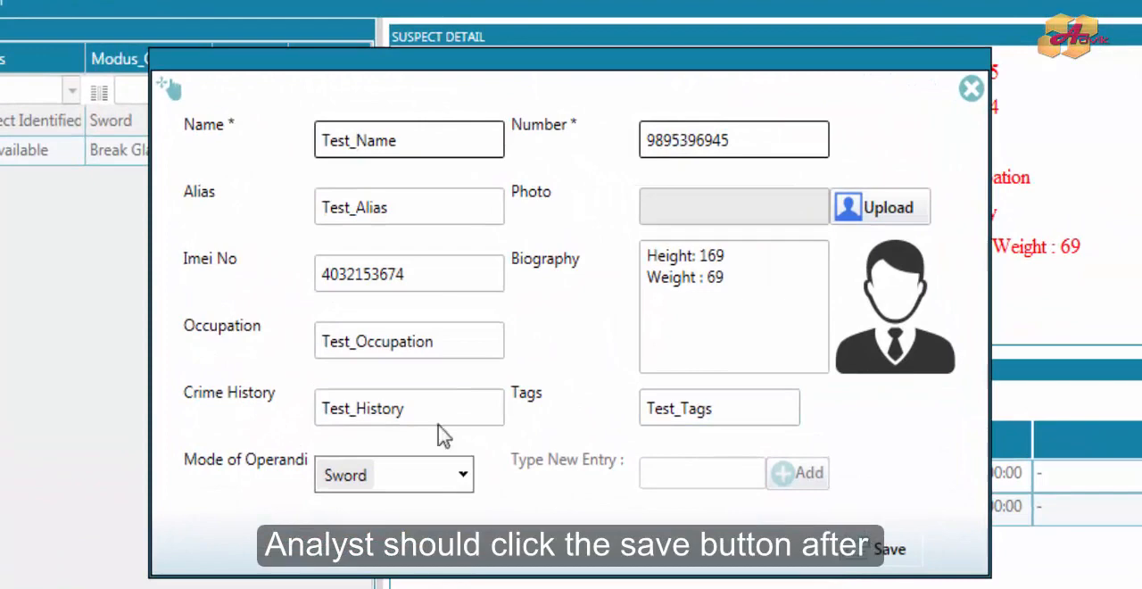
left_click(393, 474)
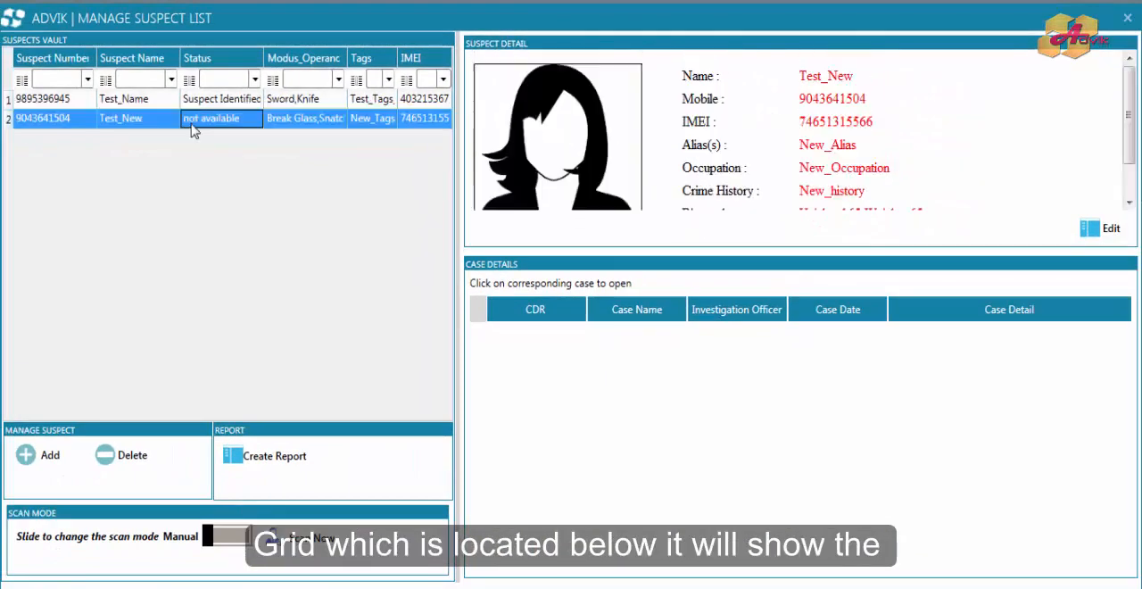
left_click(123, 98)
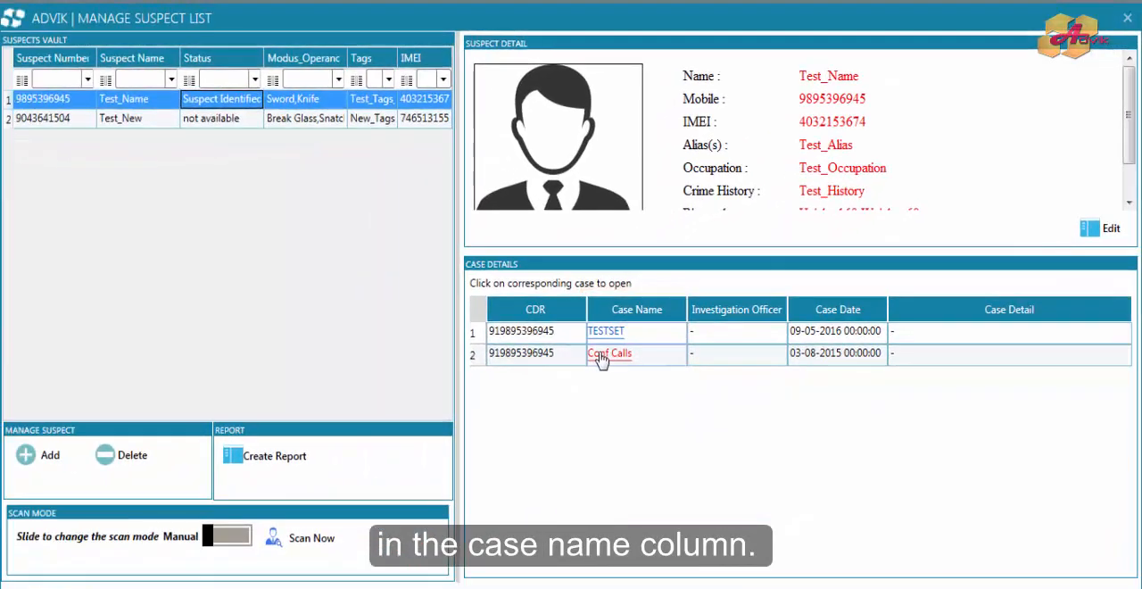
left_click(610, 353)
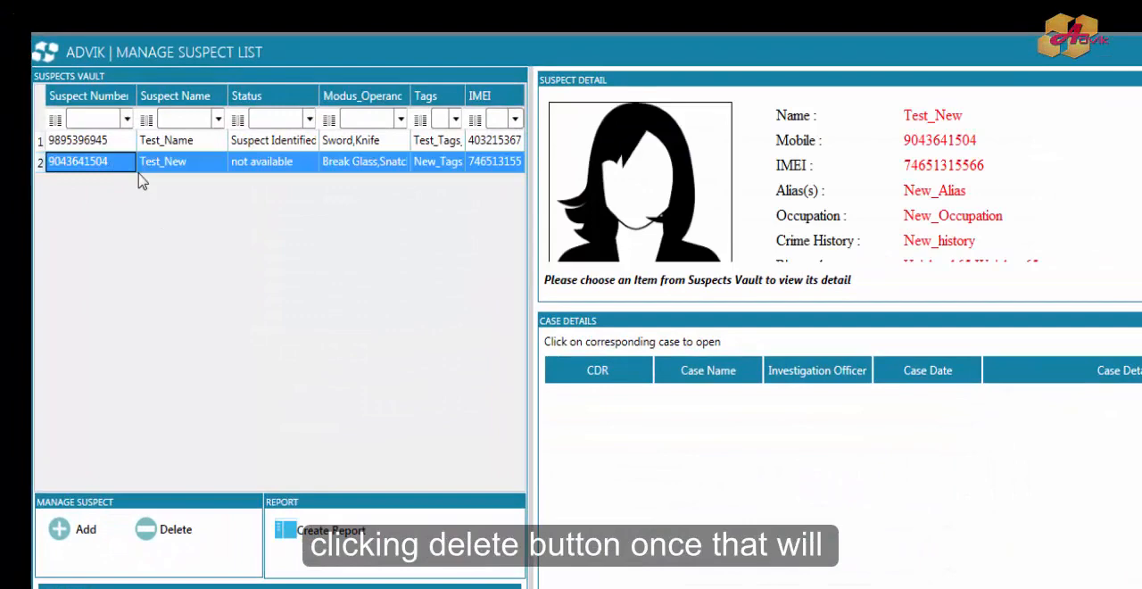
Delete suspect Test_Name, leaving Test2, Suspect_Test and Test_New in the vault
left_click(175, 528)
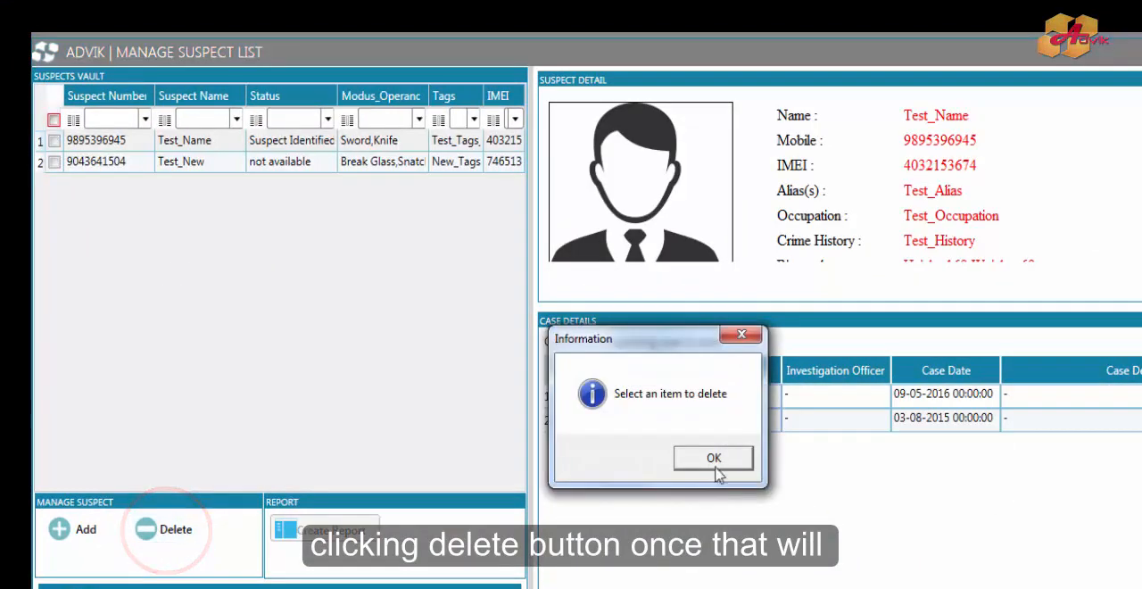
left_click(714, 457)
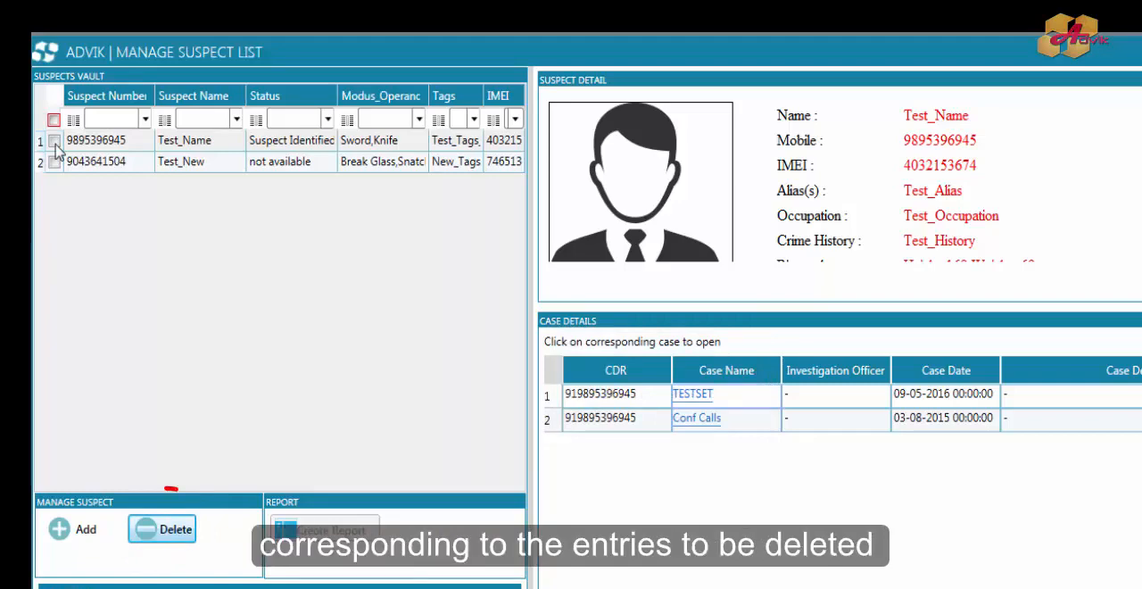
left_click(53, 139)
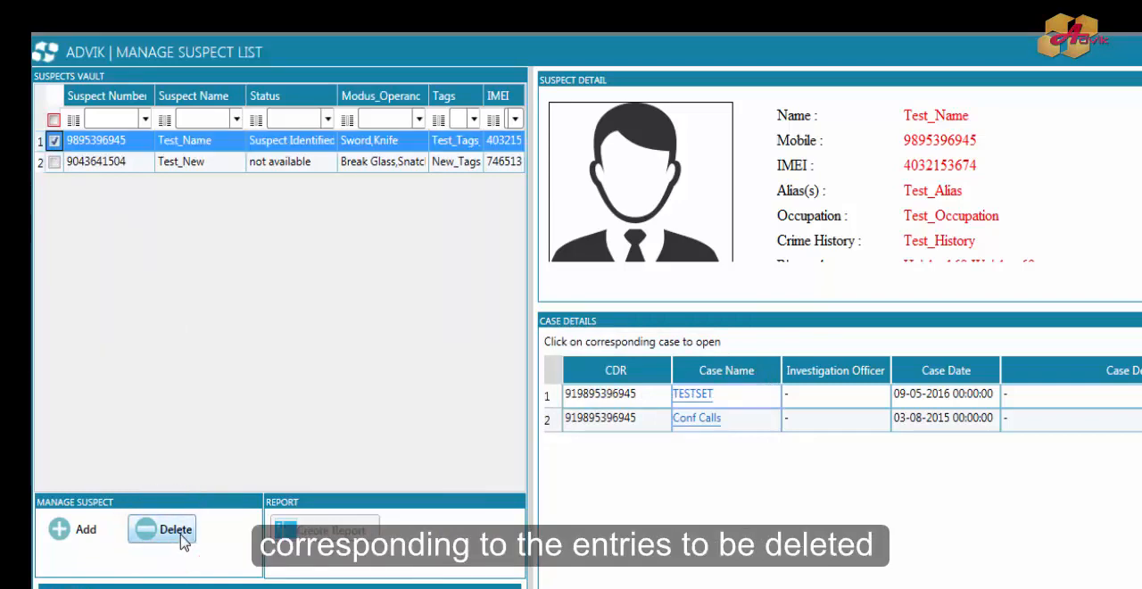
left_click(162, 528)
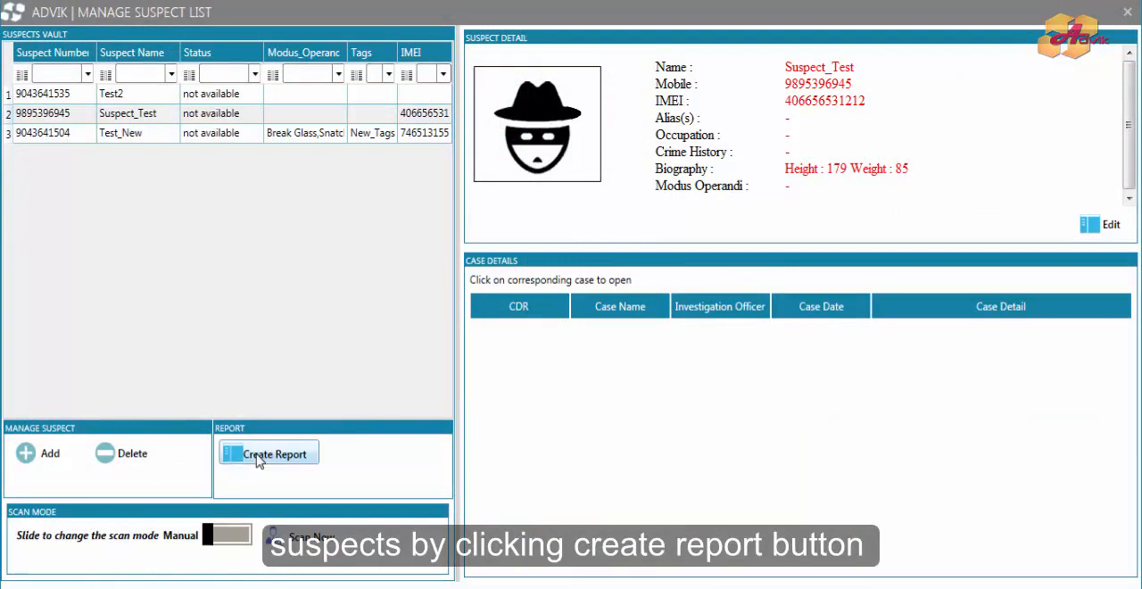
Generate and open a suspect report for Suspect_Test and Test_New
left_click(275, 453)
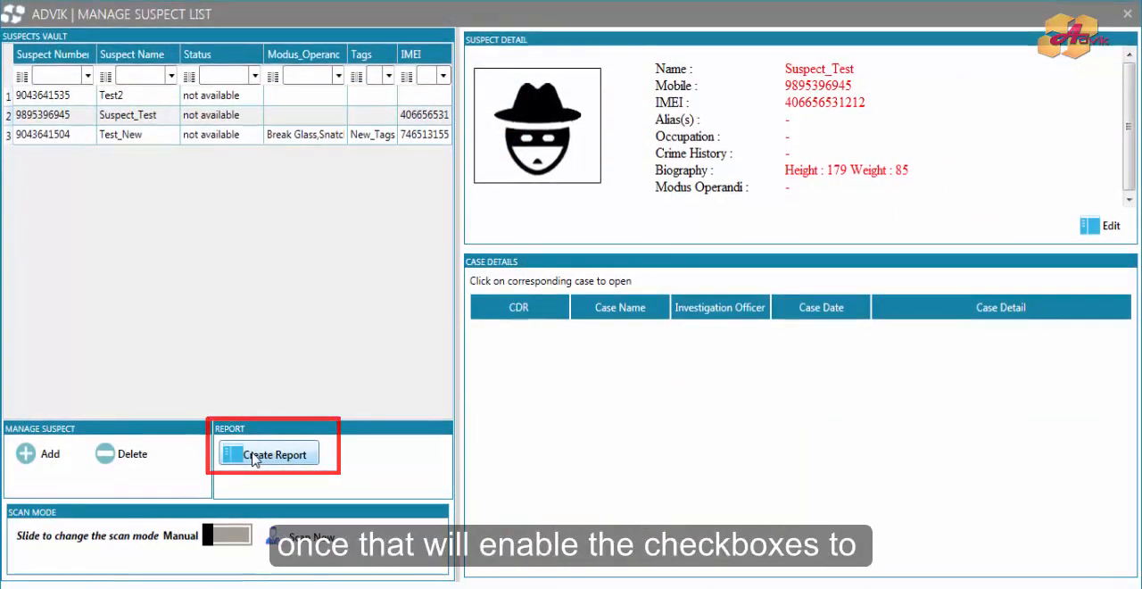
left_click(275, 454)
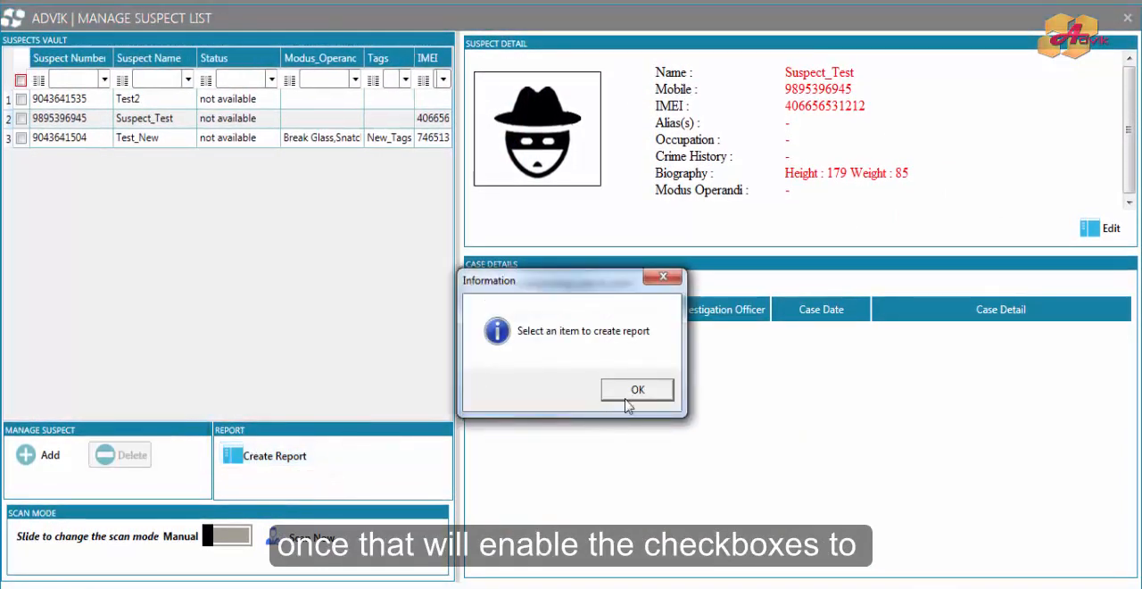
left_click(637, 389)
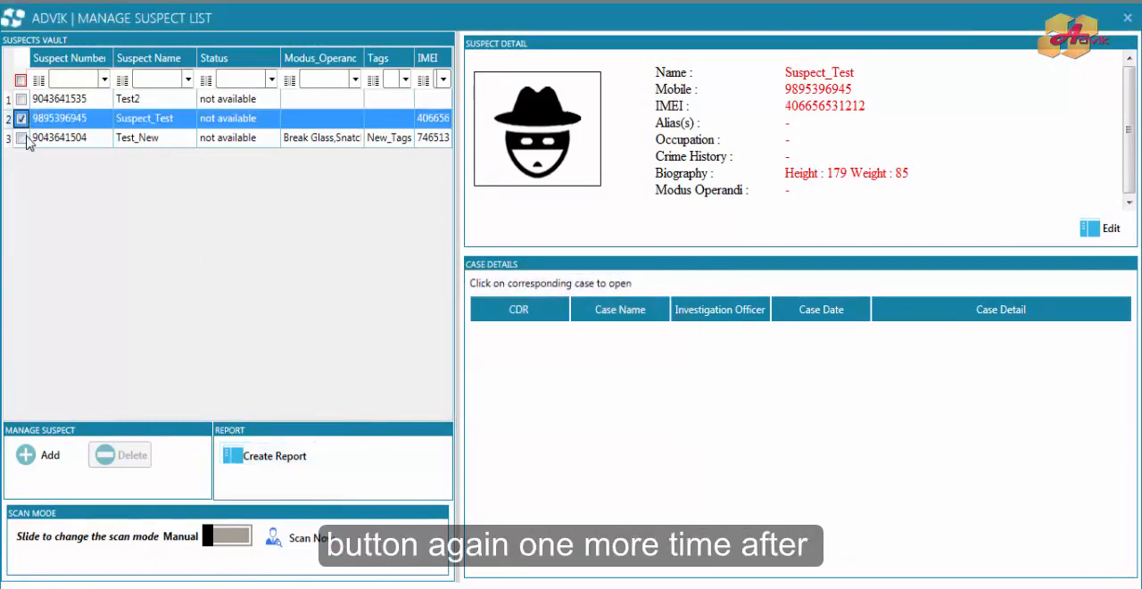
left_click(138, 138)
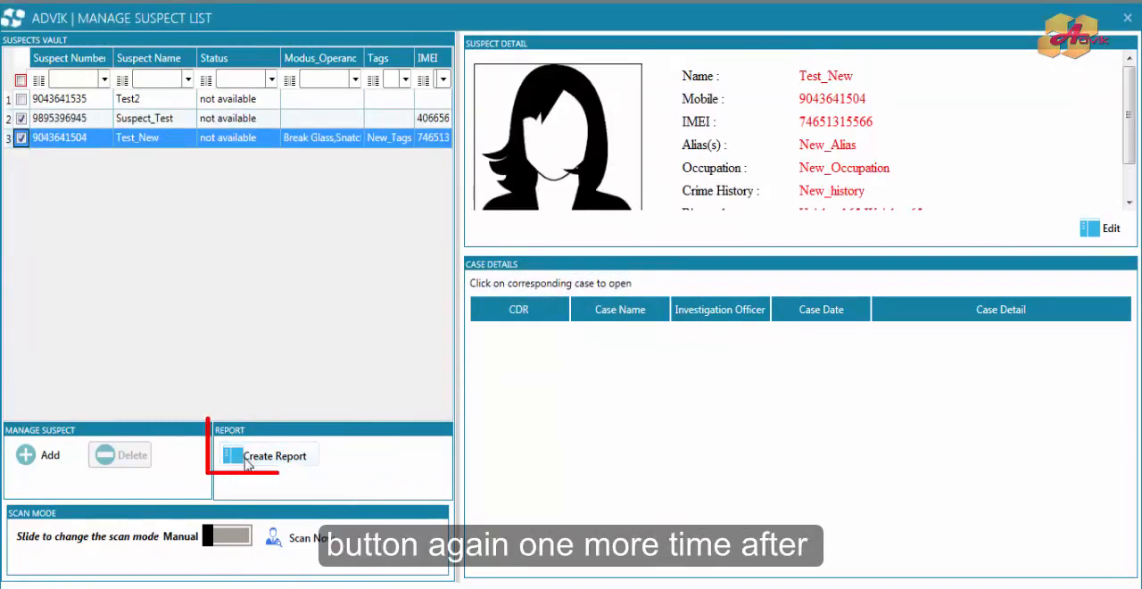
left_click(275, 455)
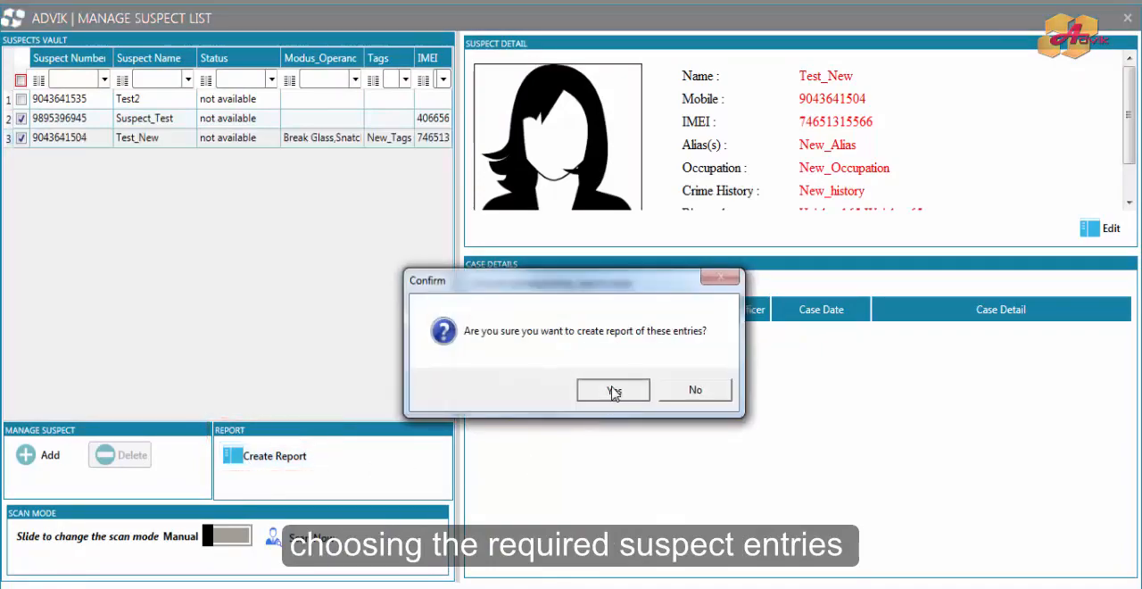
left_click(614, 389)
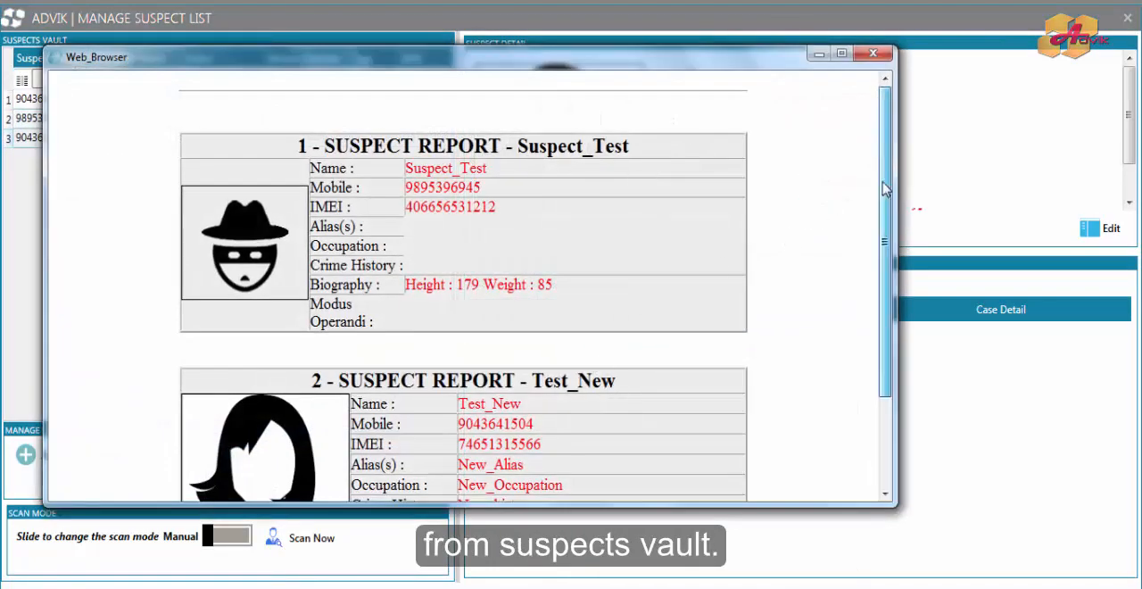
left_click(873, 53)
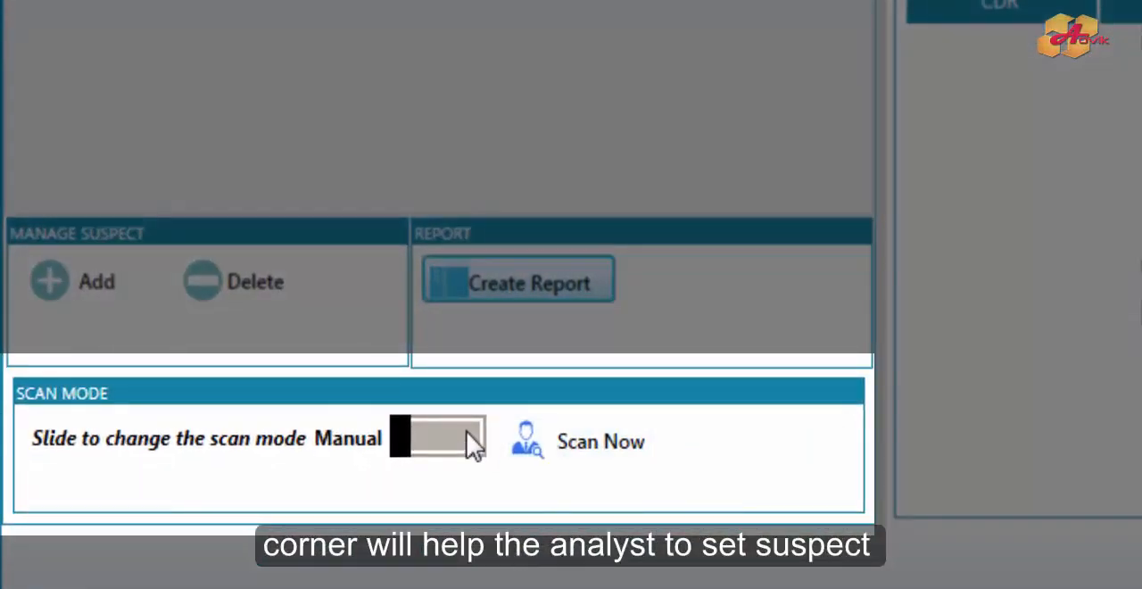
Switch the suspect scan mode from Manual to Auto
left_click_drag(407, 437, 449, 437)
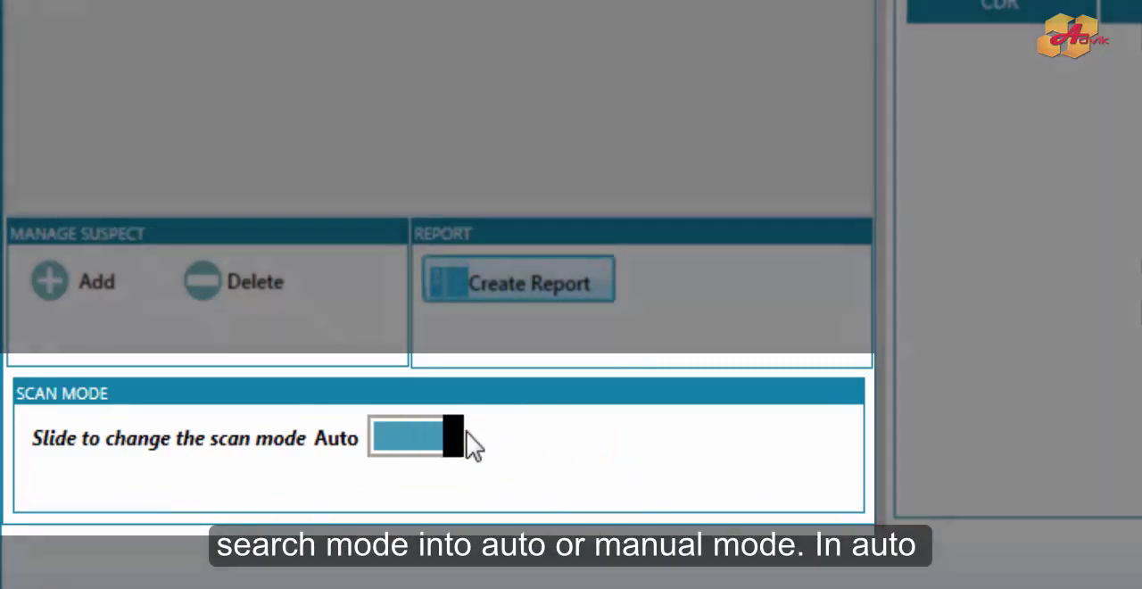